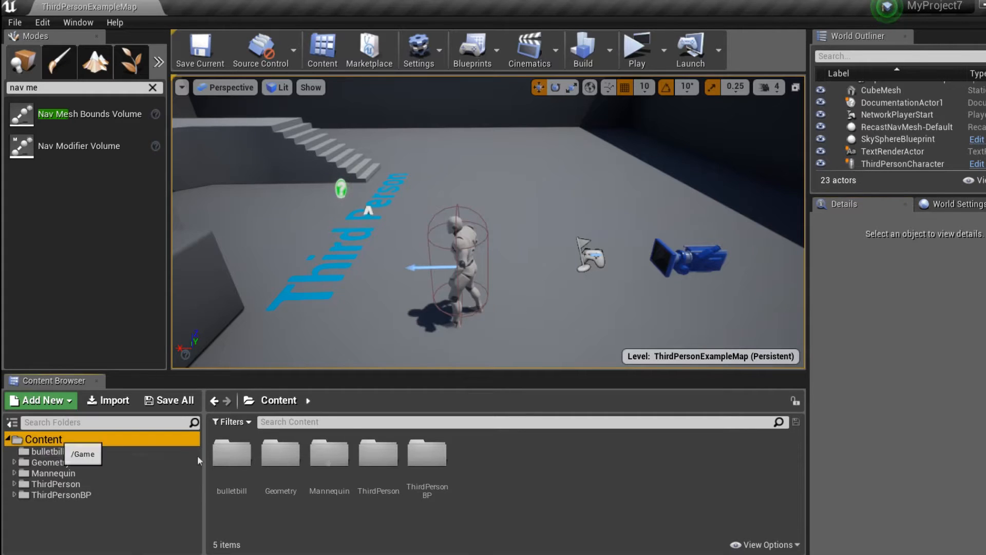
Create a Bullet folder in Content and add a Bulletb blueprint class inside it.
click(39, 400)
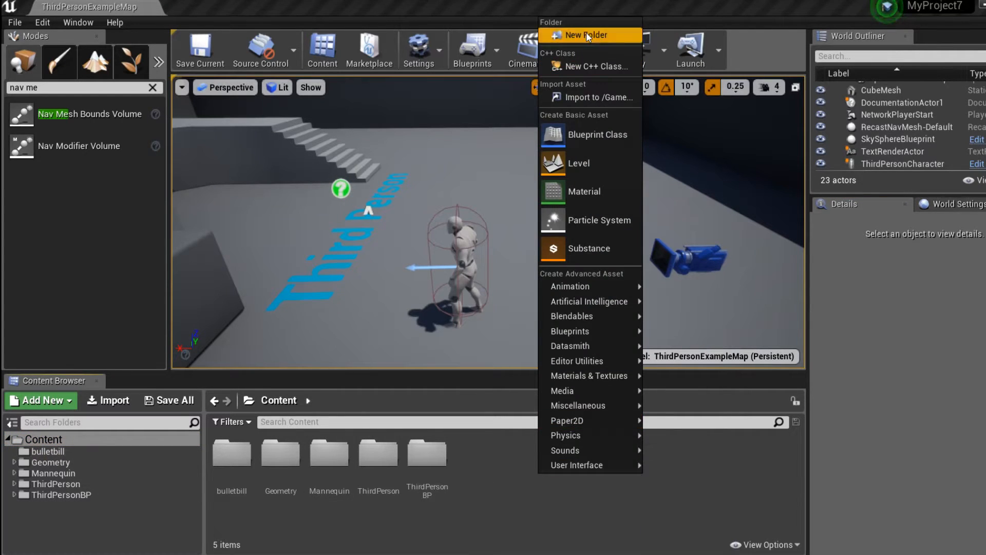
click(580, 35)
text(Bullet)
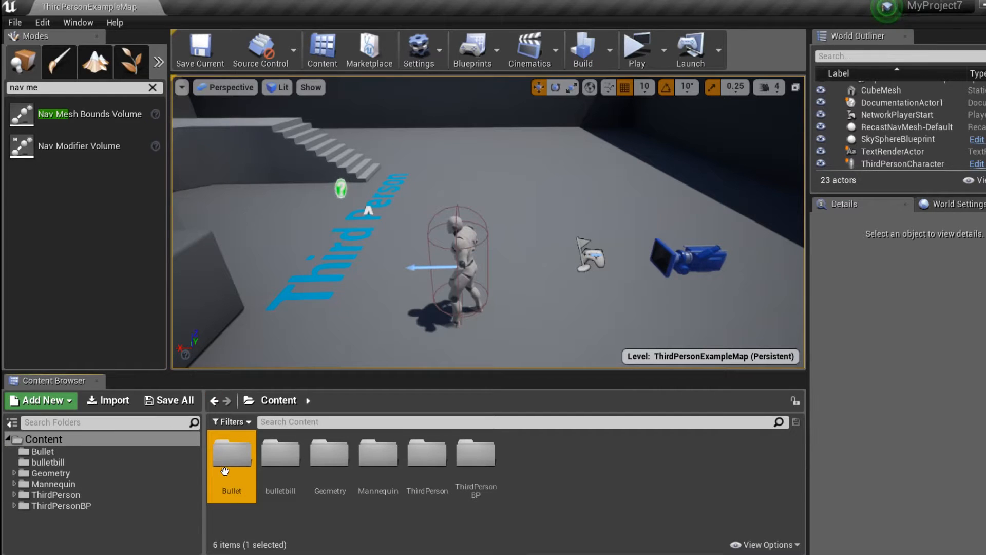
click(40, 400)
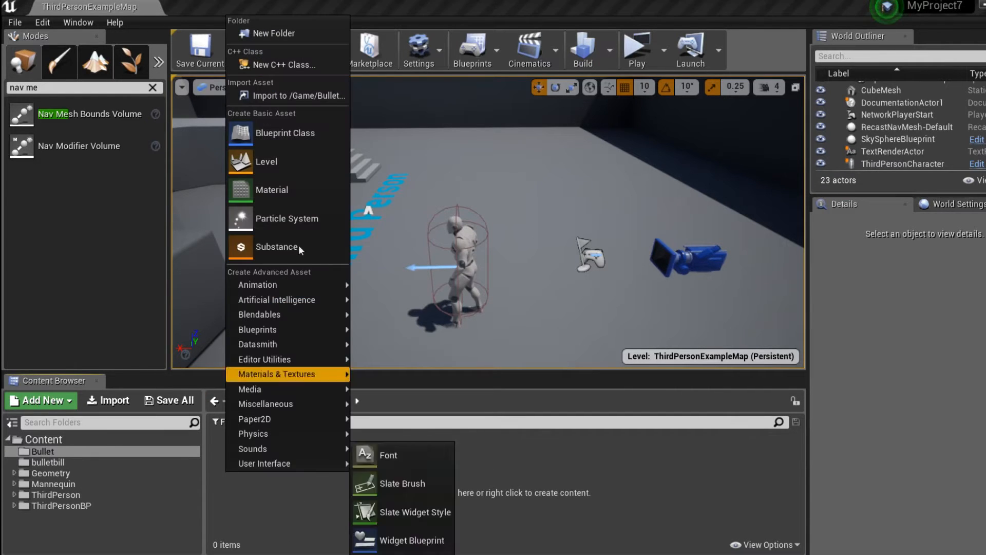
click(285, 132)
text(Bulletb)
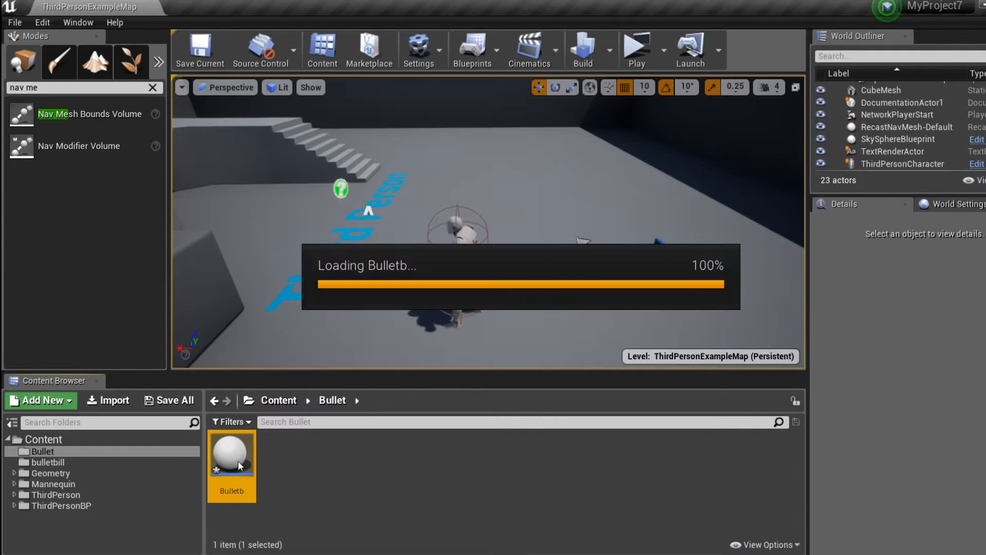
Give Bulletb a static mesh component using Bullet_Bill and start rotating it.
double_click(232, 451)
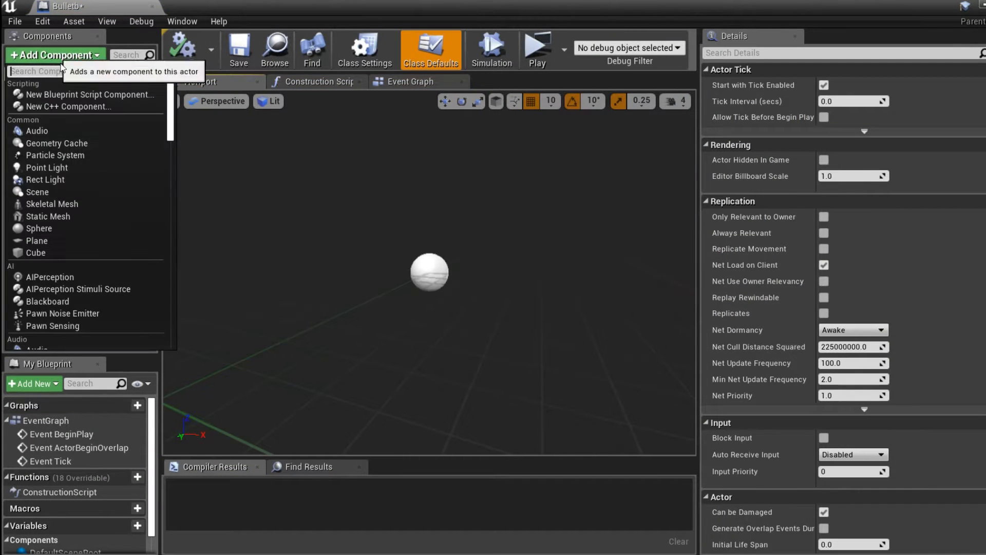
text(sta)
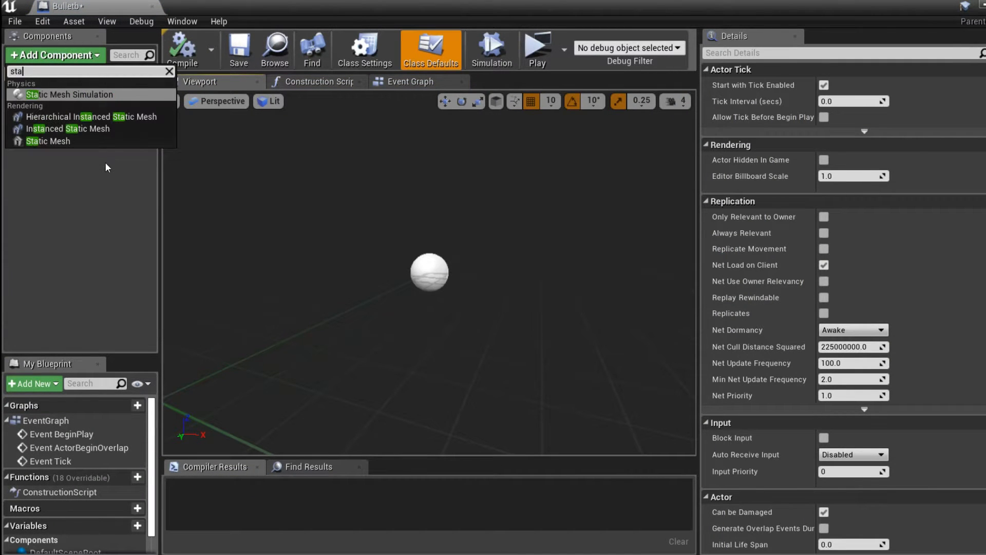
click(49, 141)
text(bu)
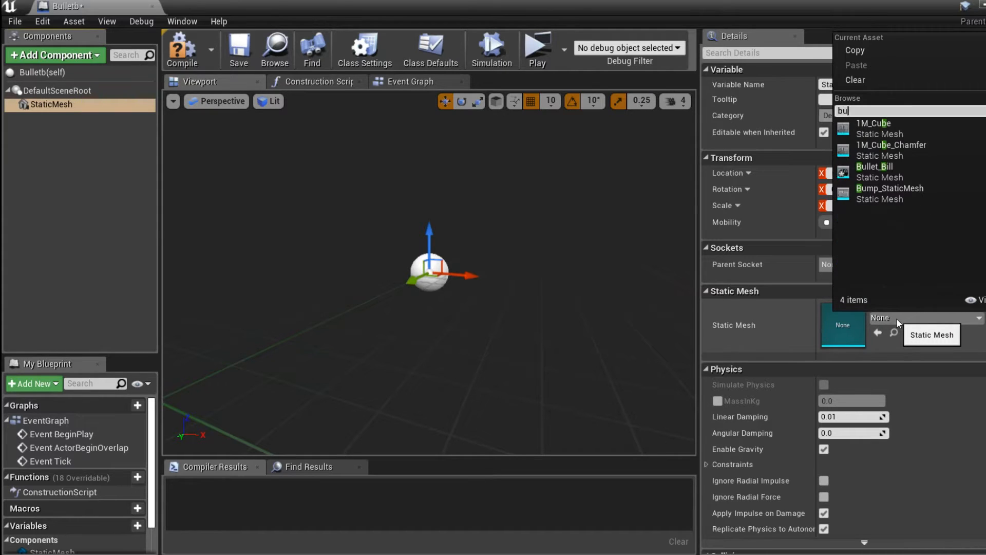
click(874, 166)
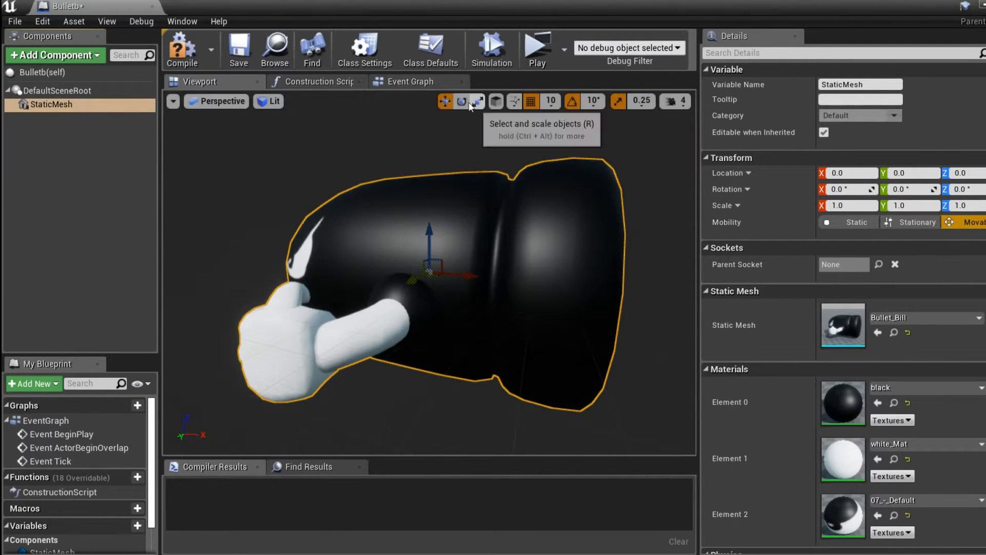
click(462, 101)
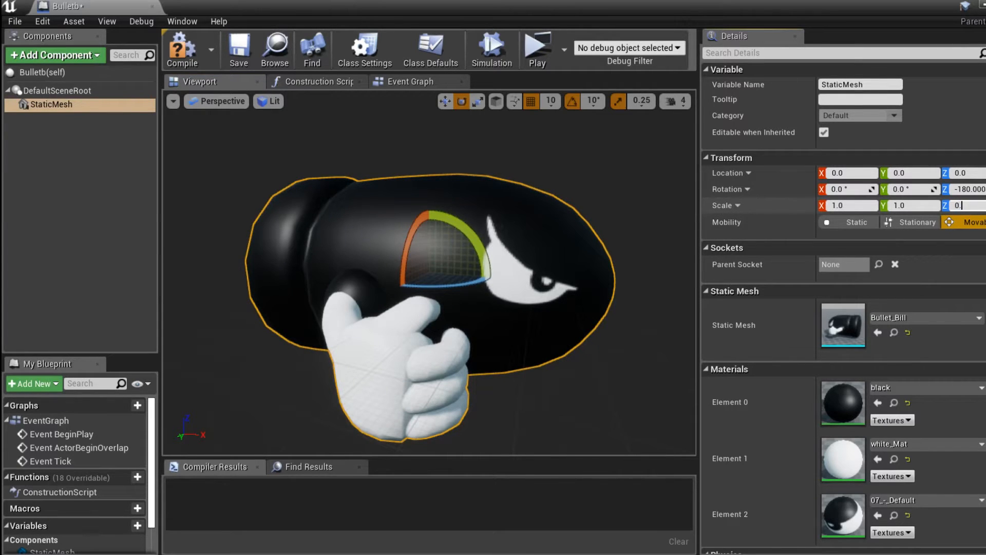
Scale the bullet mesh to 0.1 and add a Projectile Movement component.
text(0.1)
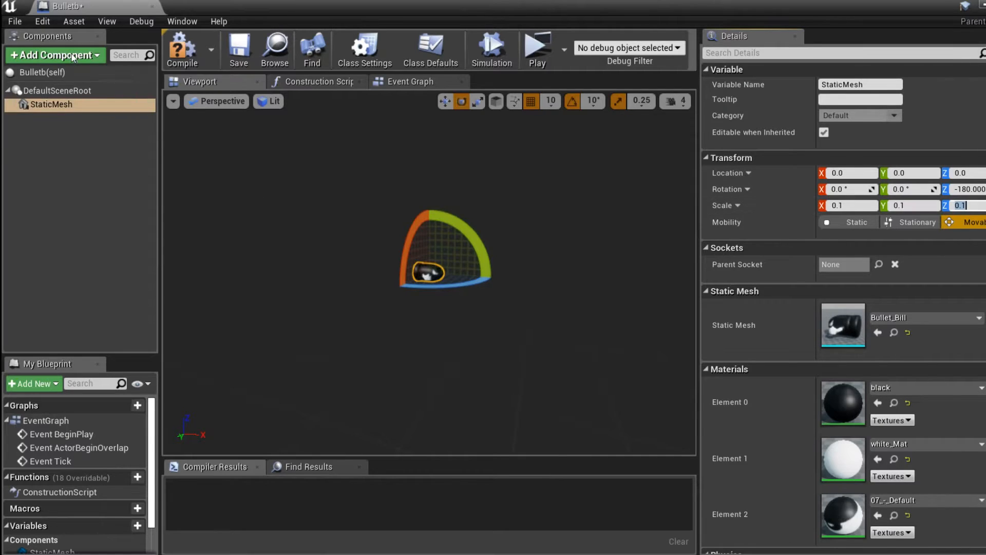
text(proj)
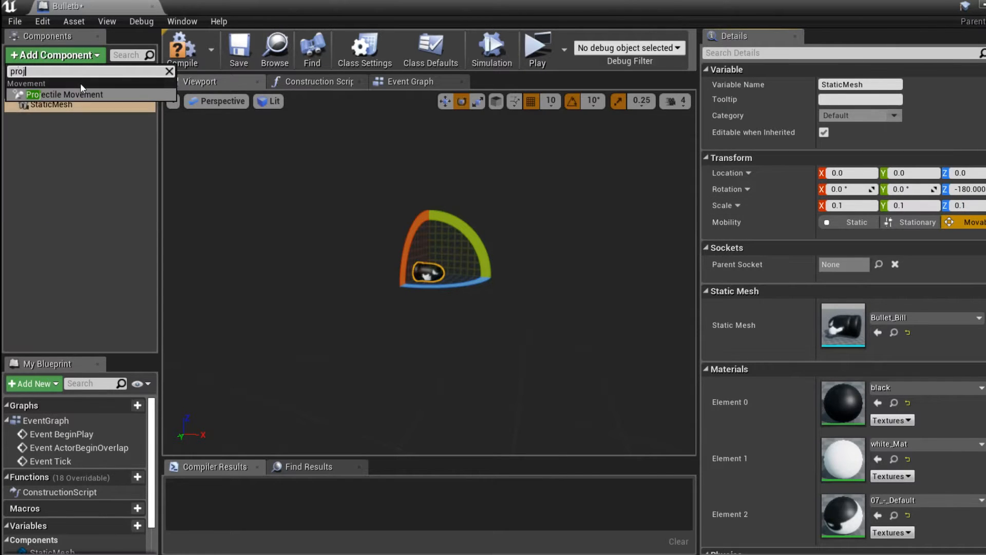
click(65, 94)
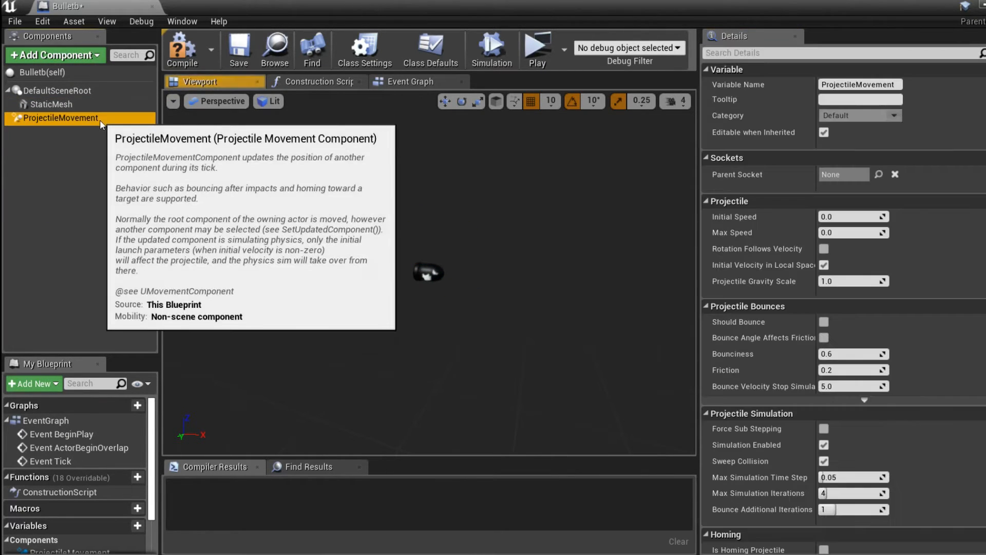
Set initial and max speed to 500 and projectile gravity scale to 0, then compile.
text(50)
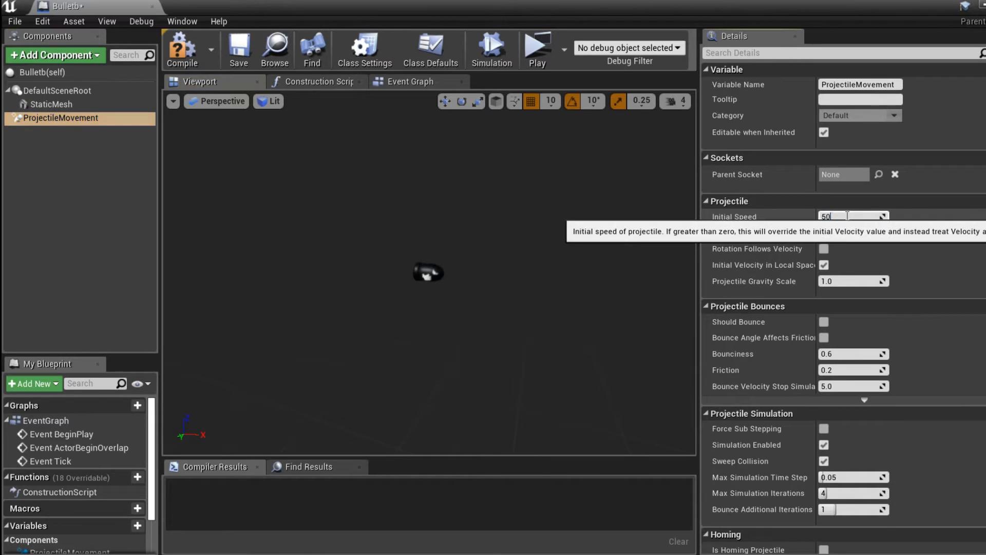
text(5)
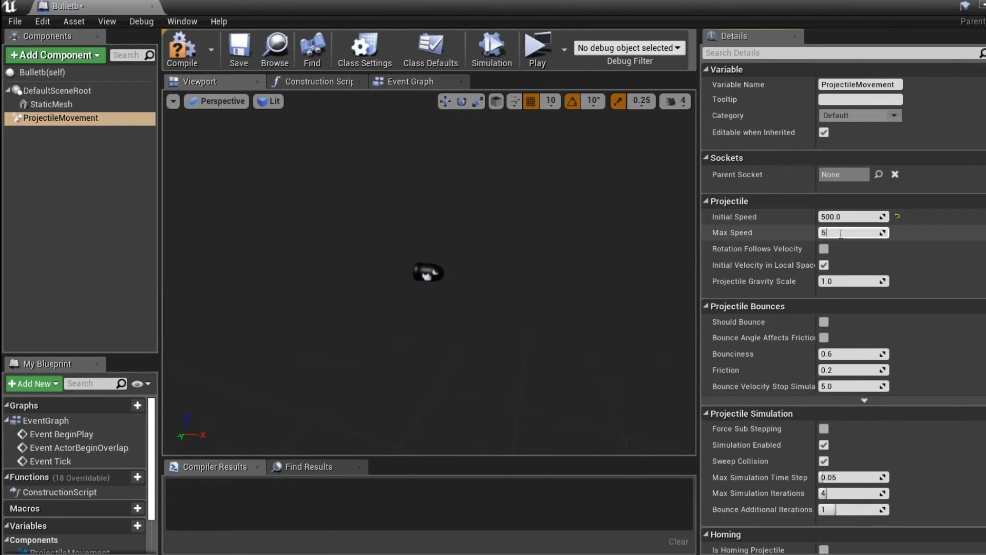
text(500.0)
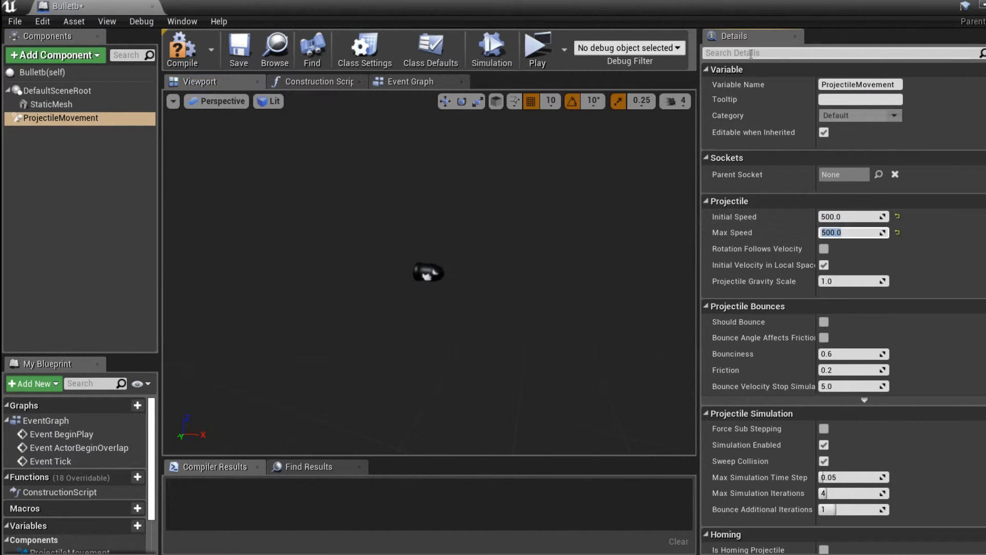
text(gra)
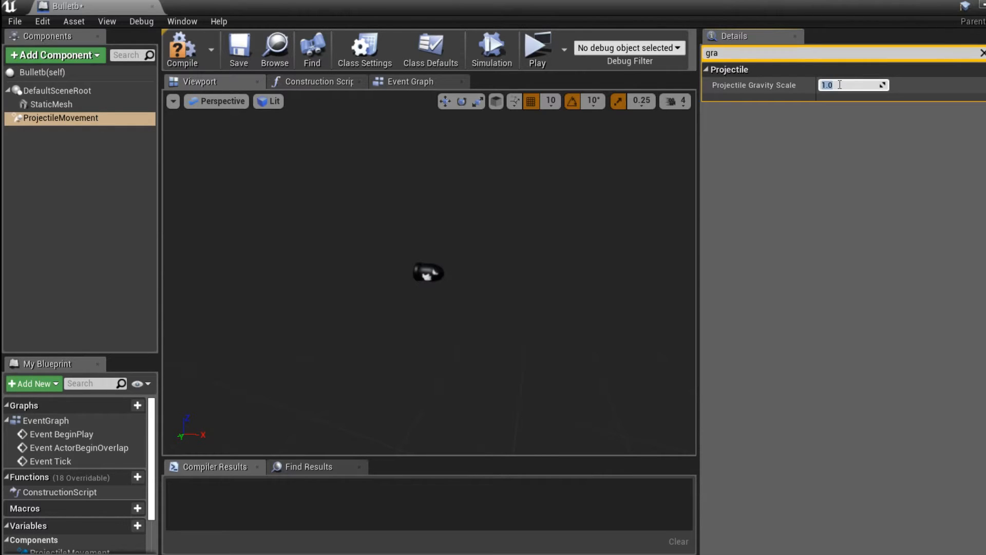
text(0.0)
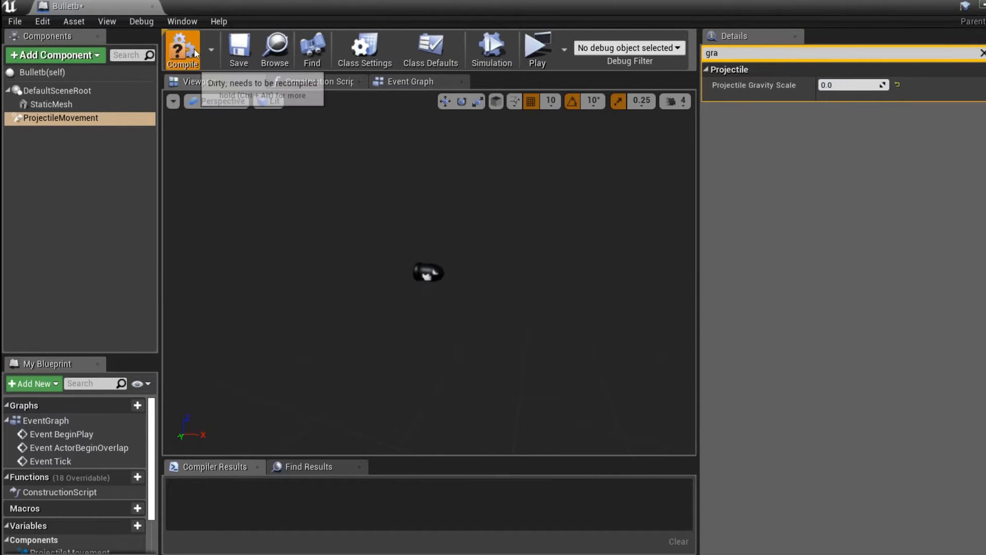
click(182, 50)
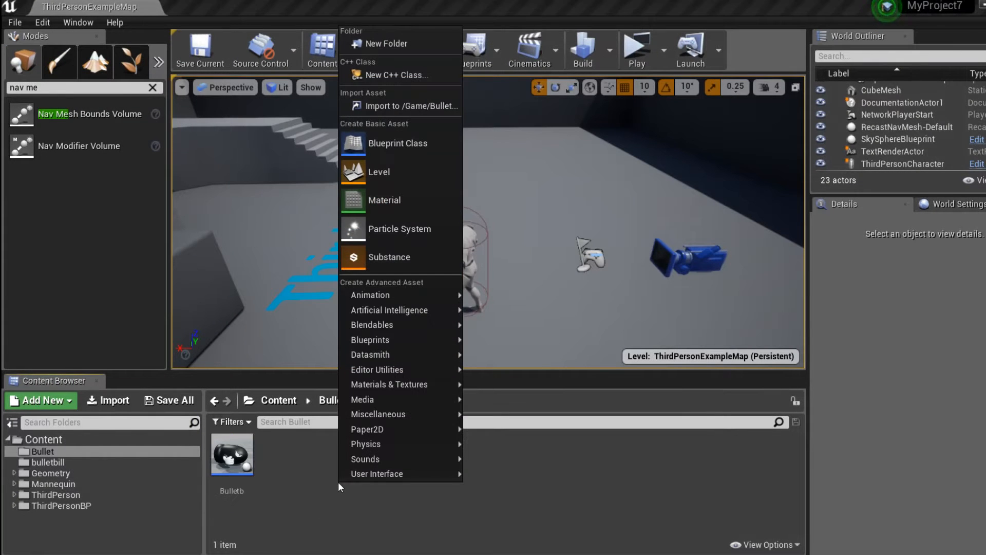
Create a Turret blueprint class in the Bullet folder and open it in the editor.
click(398, 143)
text(Turret)
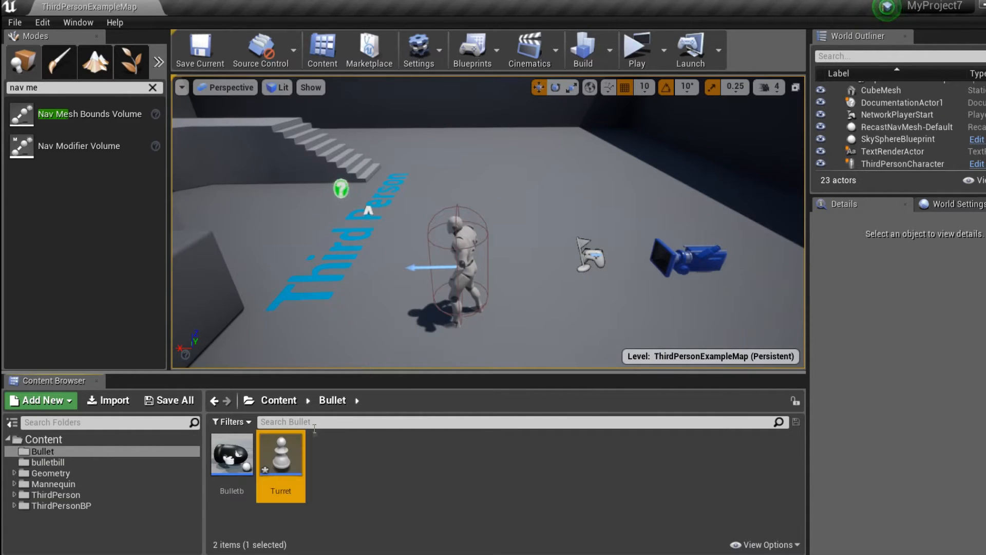
double_click(280, 450)
text(st)
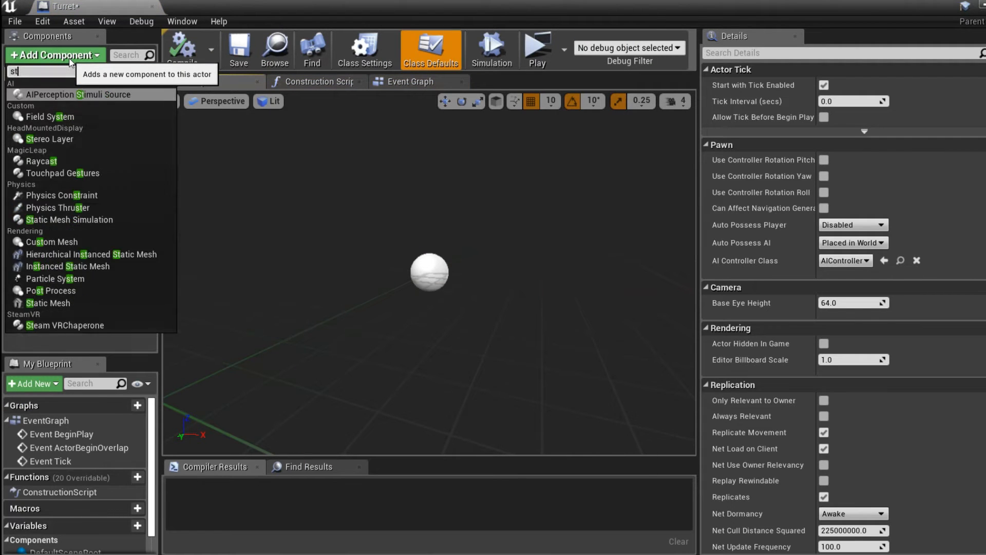
Add a 1M_Cube static mesh component to the Turret and raise it 20 units.
click(48, 303)
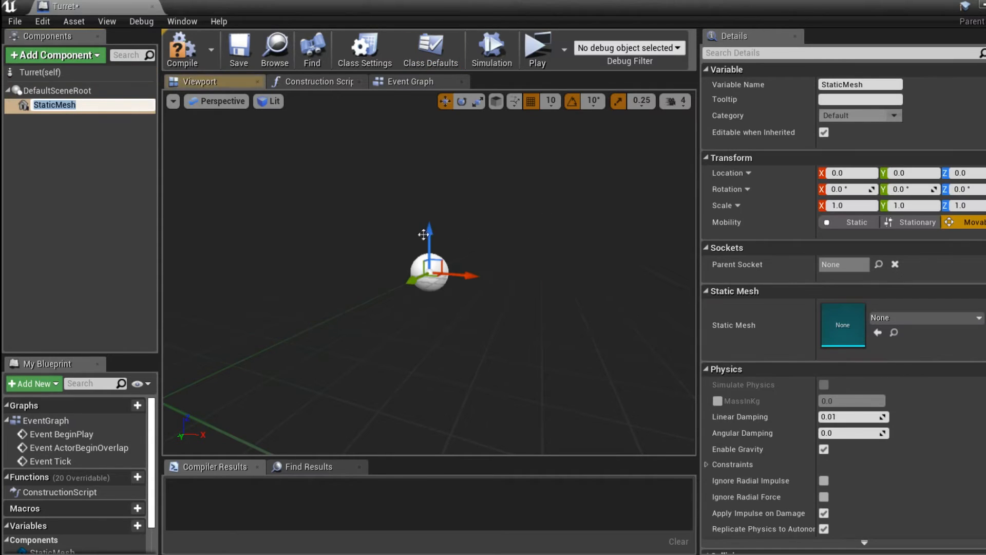
click(977, 318)
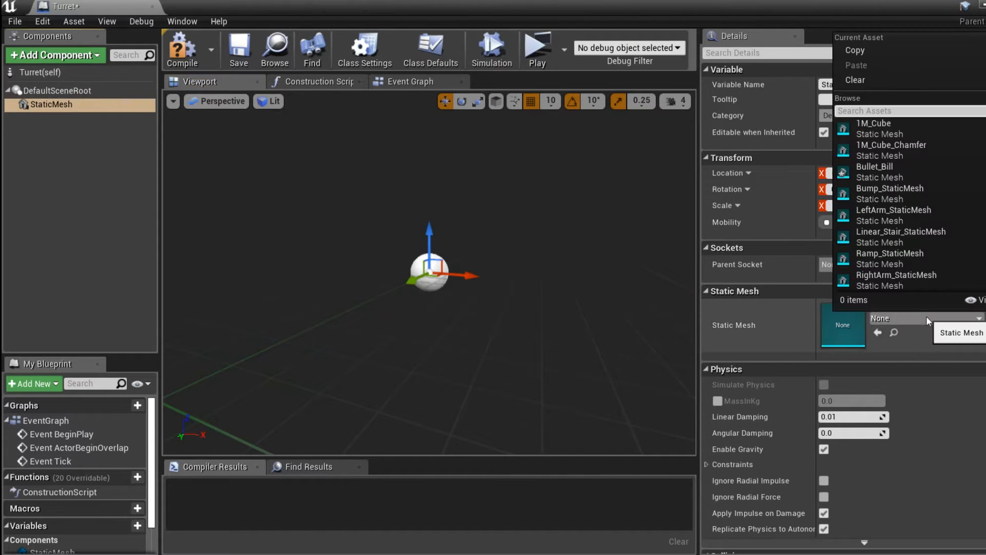
click(873, 124)
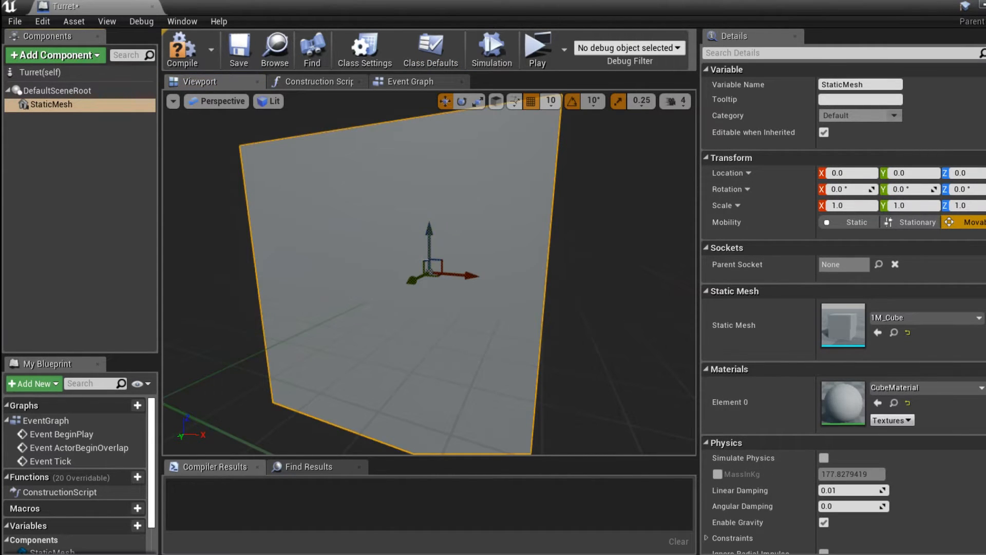
drag(428, 236, 442, 218)
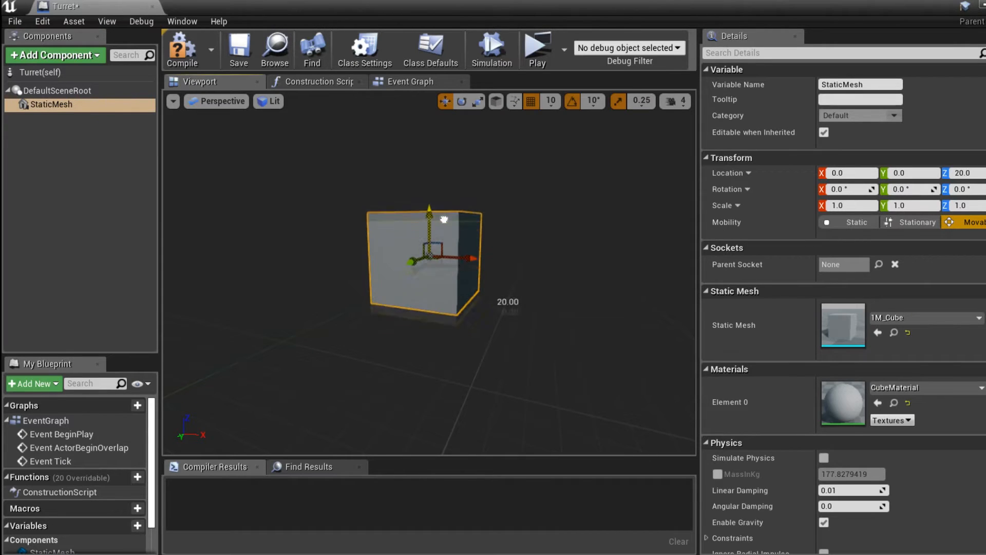
click(51, 56)
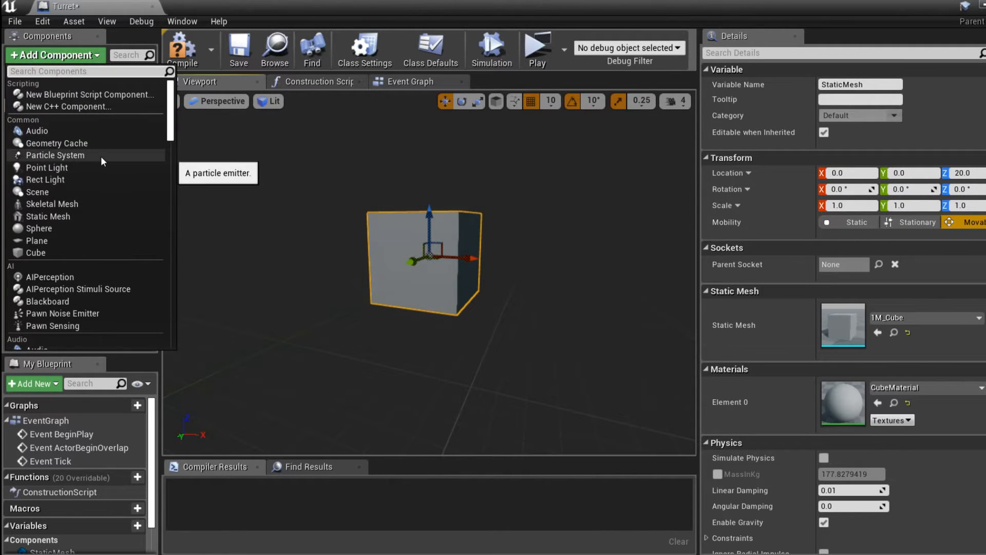
Add a Scene component under the cube mesh and name it bulletspawner.
text(sce)
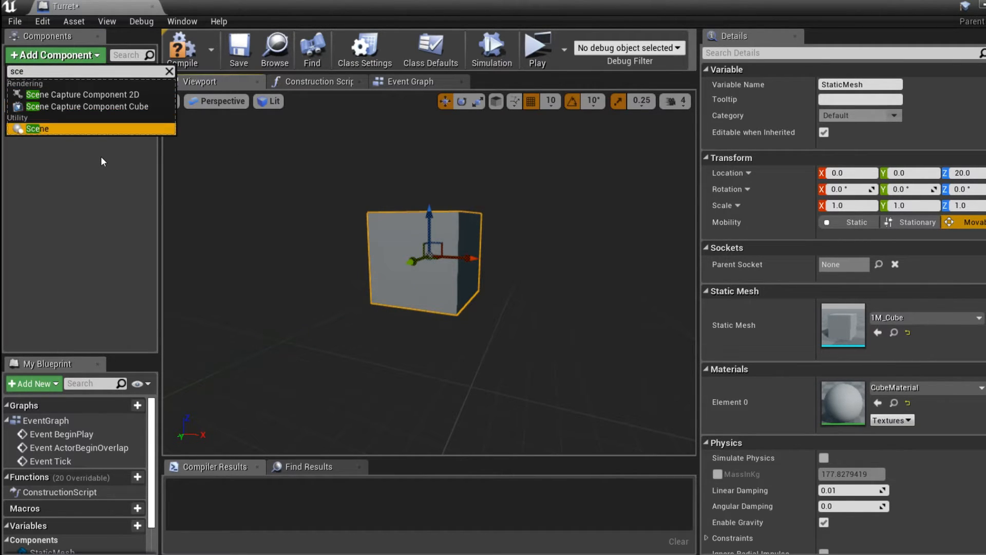
click(37, 128)
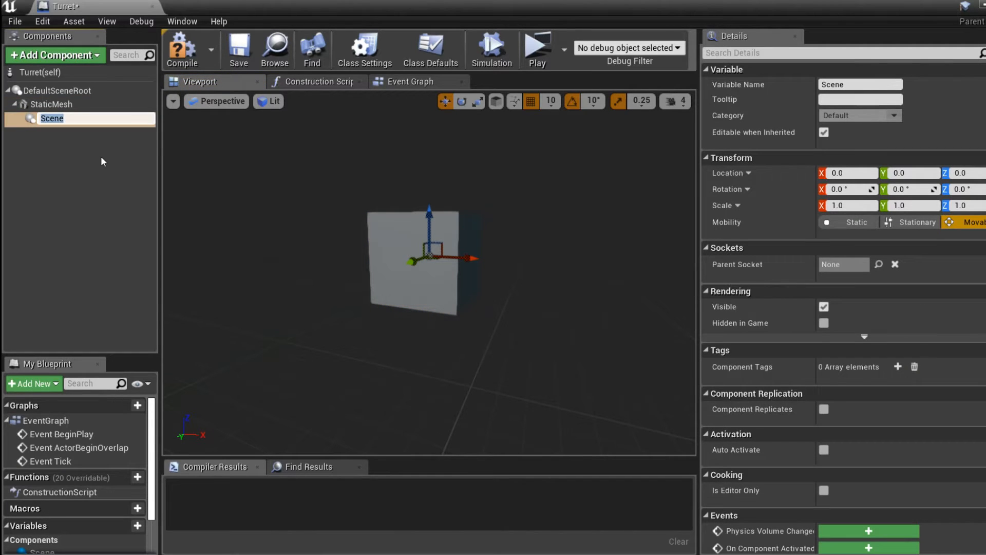
text(bulletspawner)
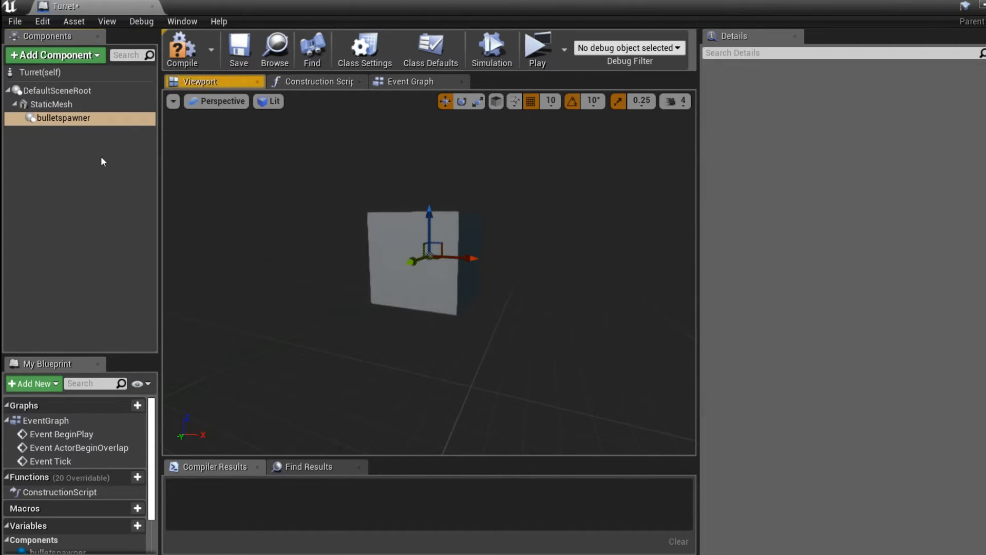
click(62, 118)
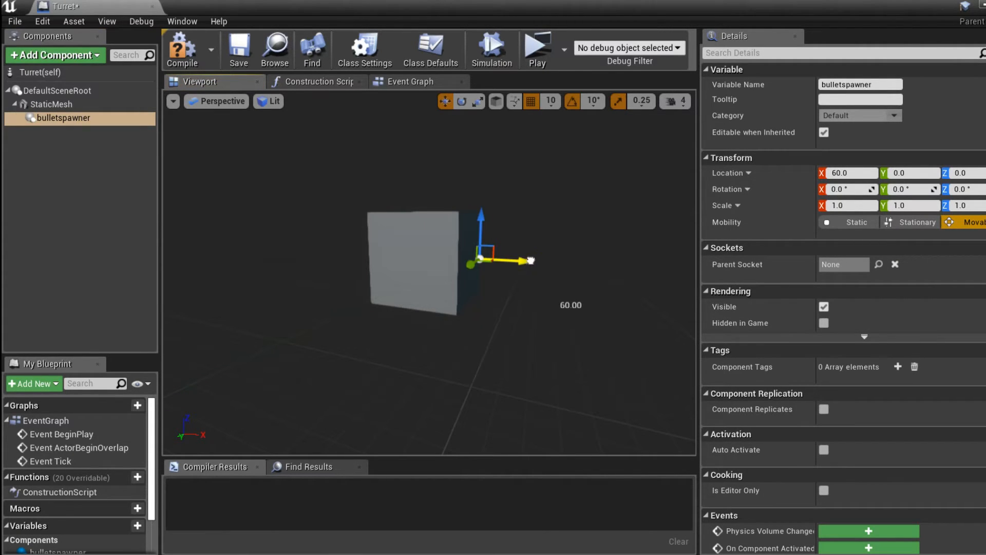
Add and compile a PawnSensing component with peripheral vision angle about 62 degrees.
click(55, 55)
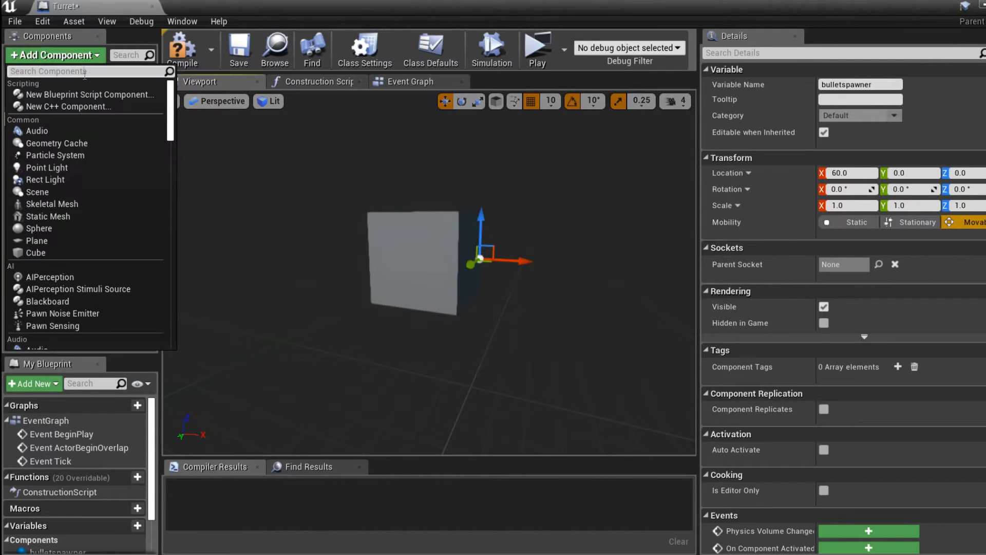
text(pawan)
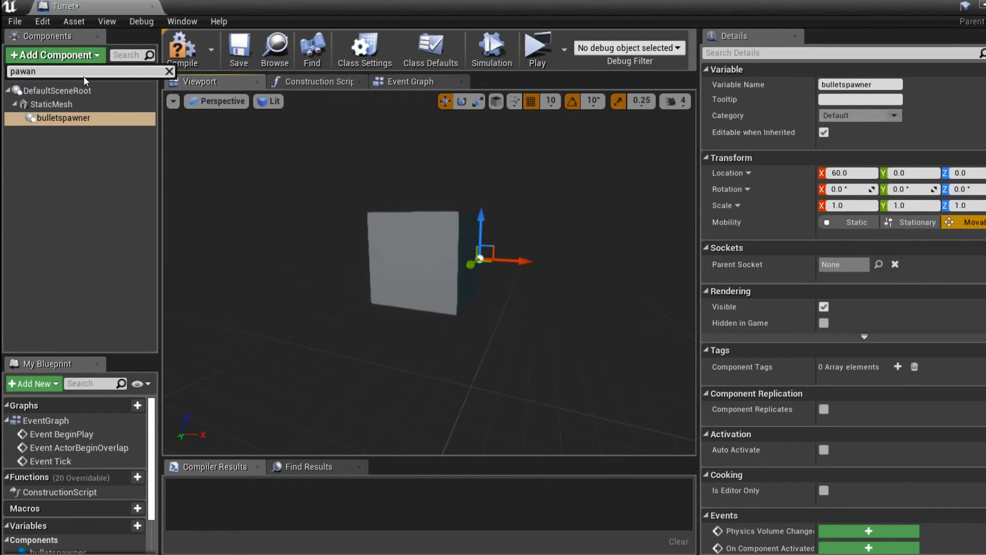
key(BackSpace)
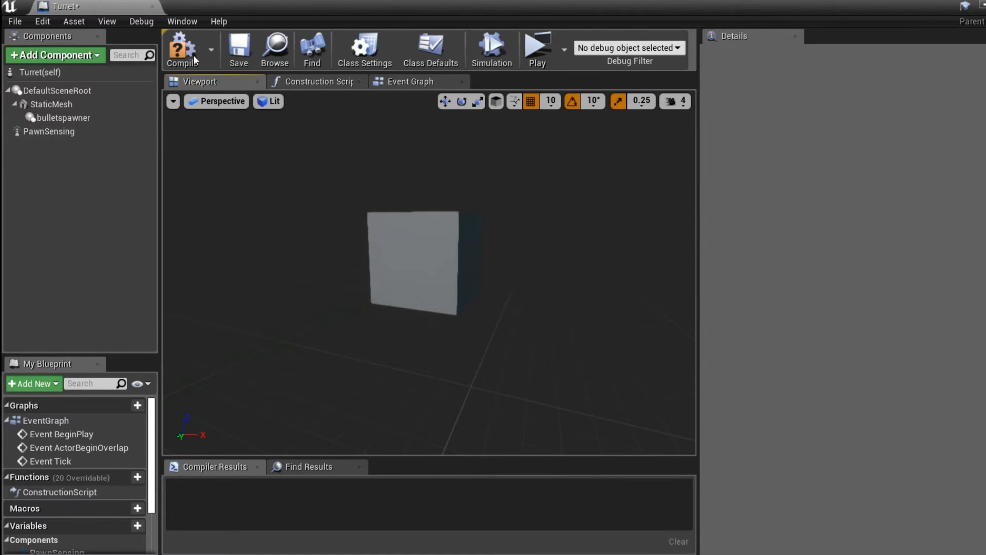
click(48, 131)
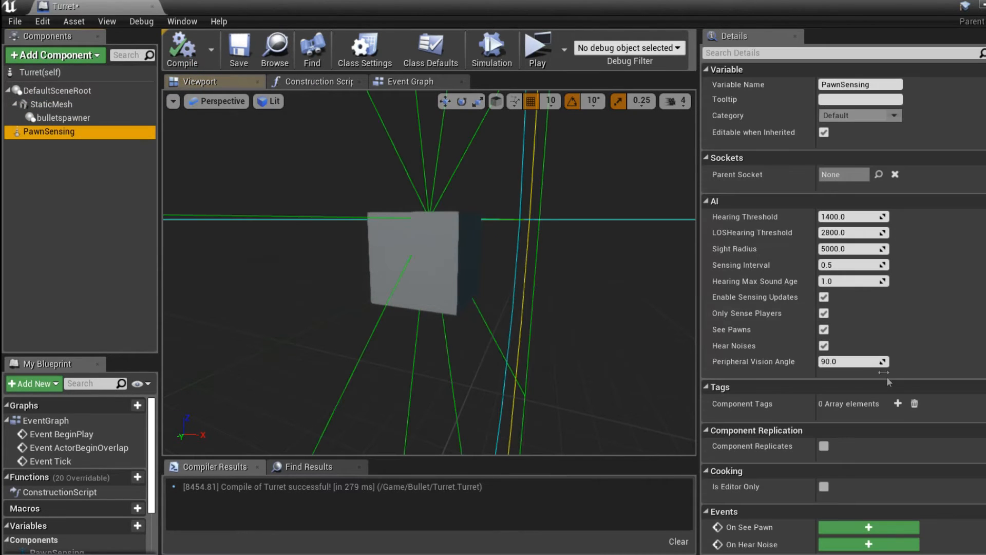
scroll(down, 3)
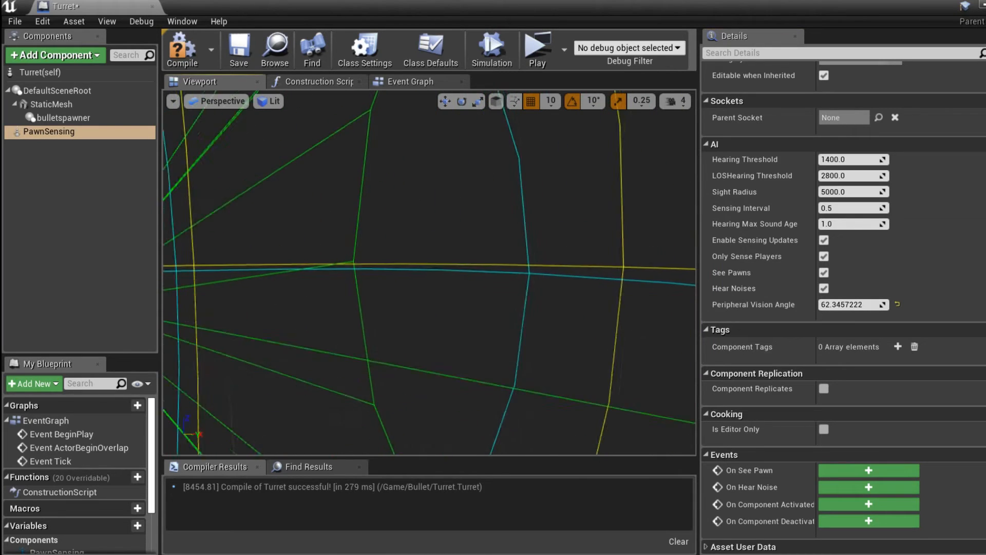
click(412, 81)
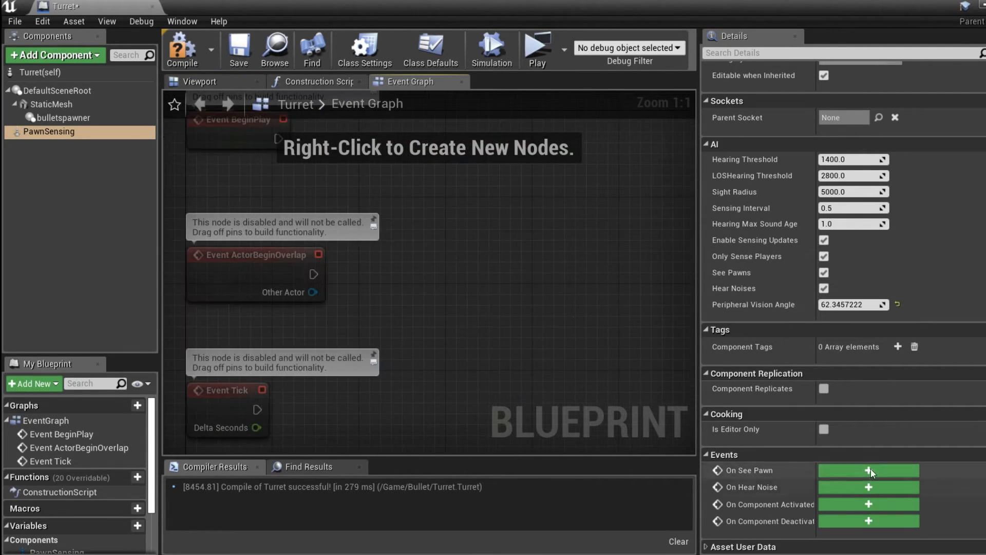
Wire On See Pawn into Cast To ThirdPersonCharacter, followed by a Sequence node.
click(868, 470)
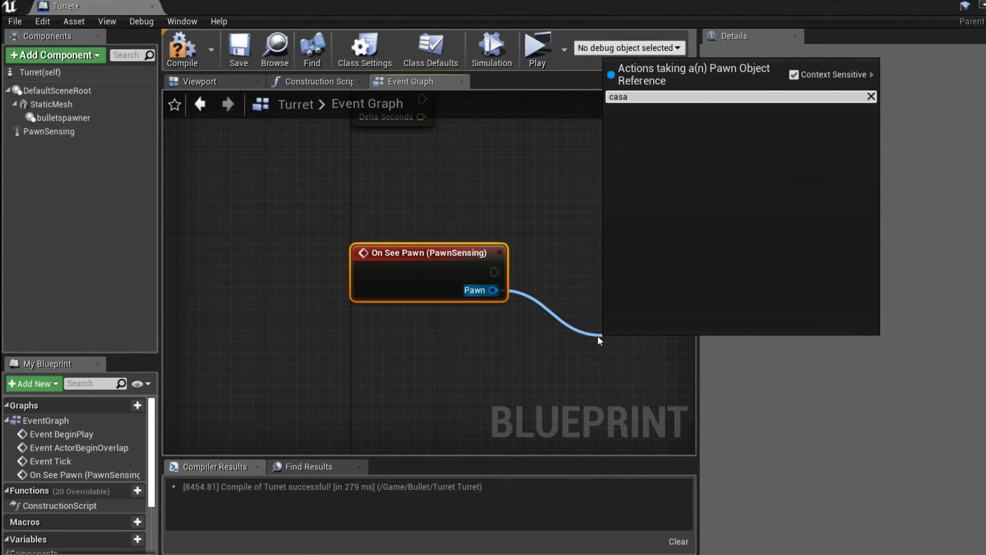
text(cast to)
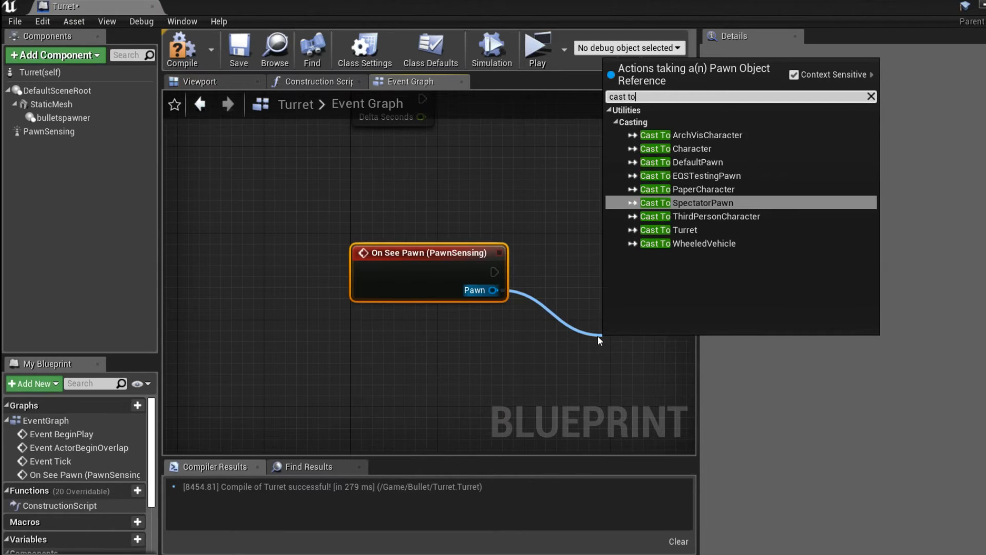
text(th)
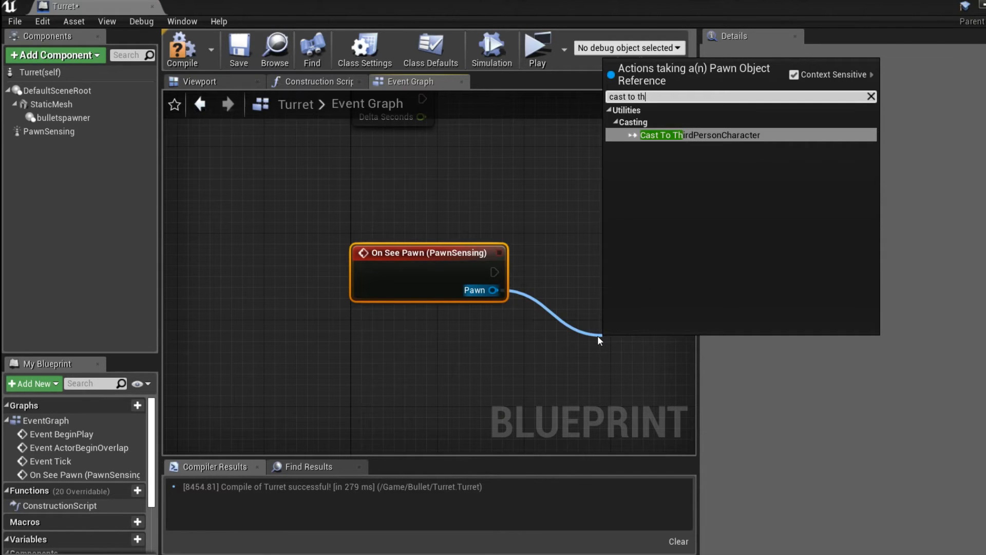
click(699, 134)
text(se)
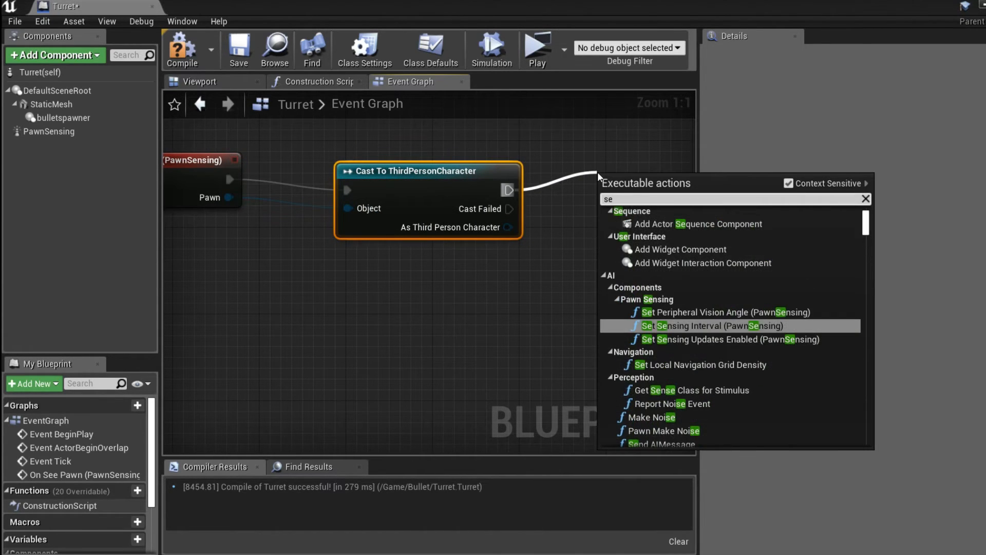
click(632, 211)
text(set actor rot)
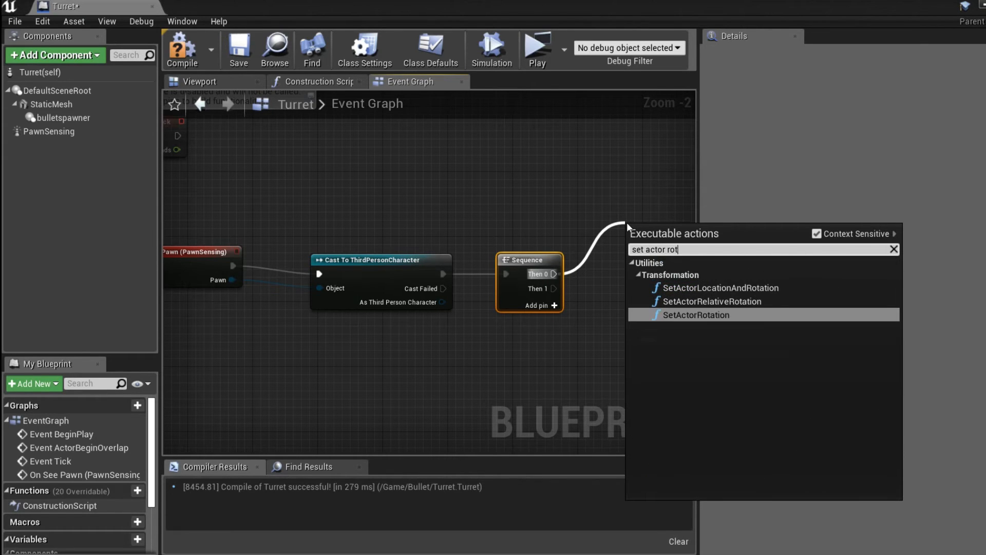
Drive SetActorRotation with Find Look at Rotation from GetActorLocation inputs, and add a Delay.
click(695, 315)
text(fi)
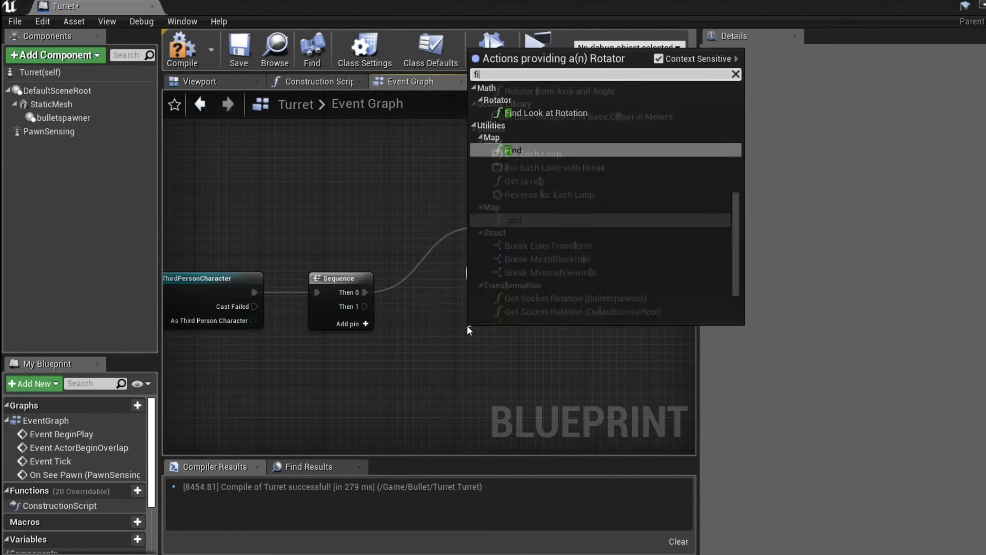
click(544, 112)
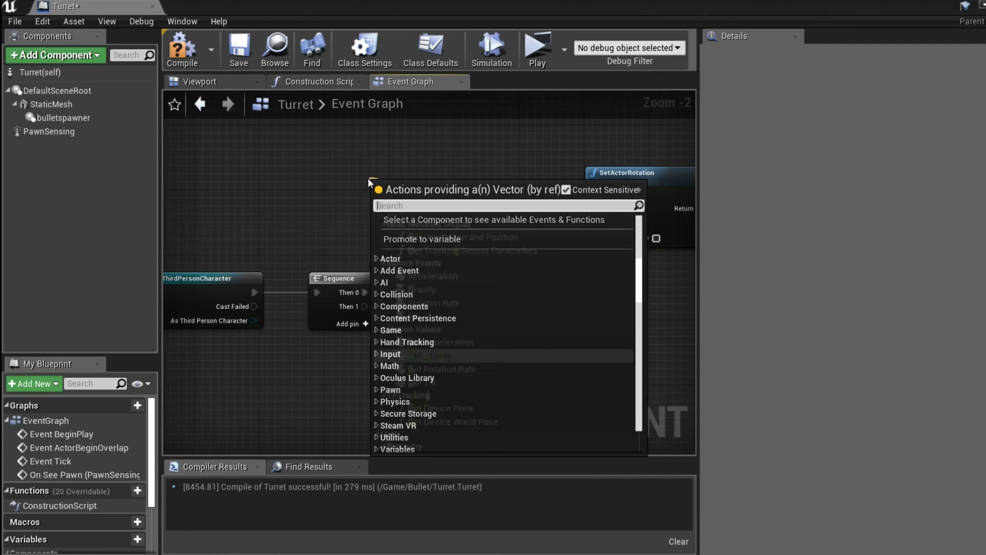
text(get actor loca)
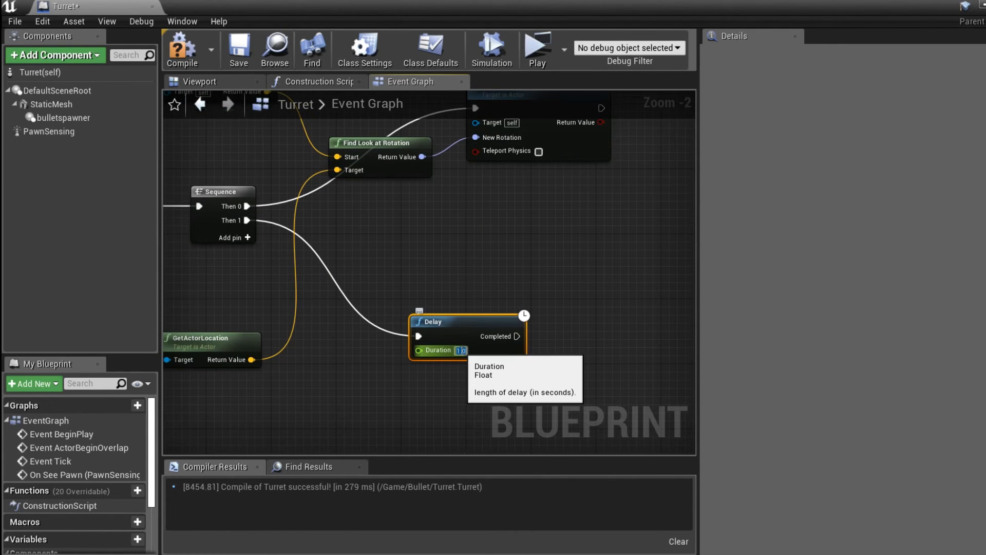
Spawn a Bulletb actor from the Delay's Completed pin and compile the Turret.
drag(521, 335, 588, 323)
text(spawn p)
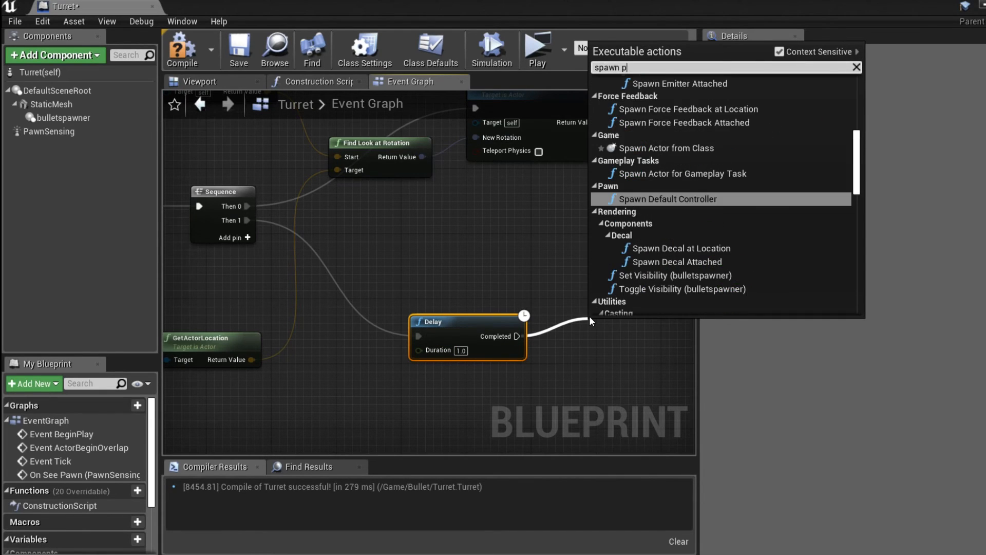
click(664, 148)
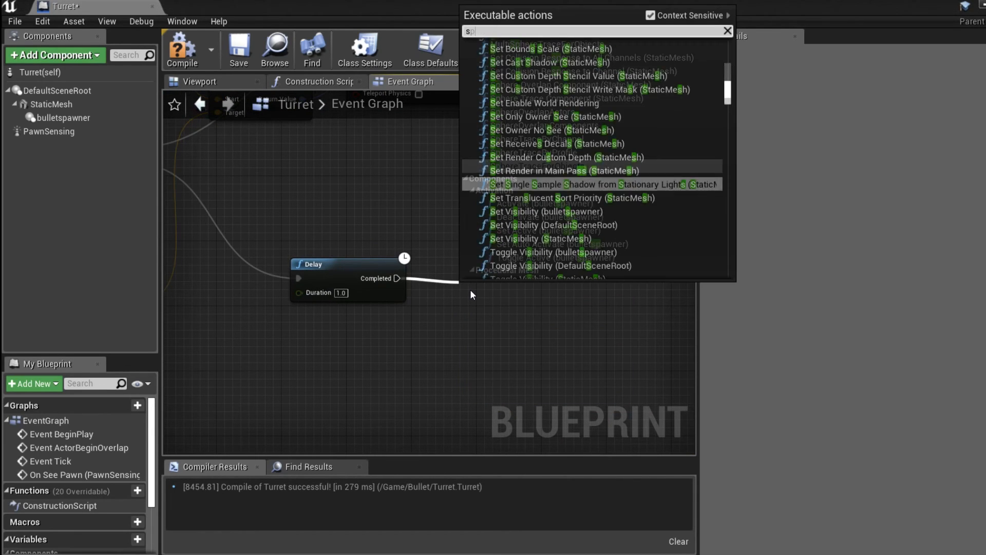
text(spawn actor)
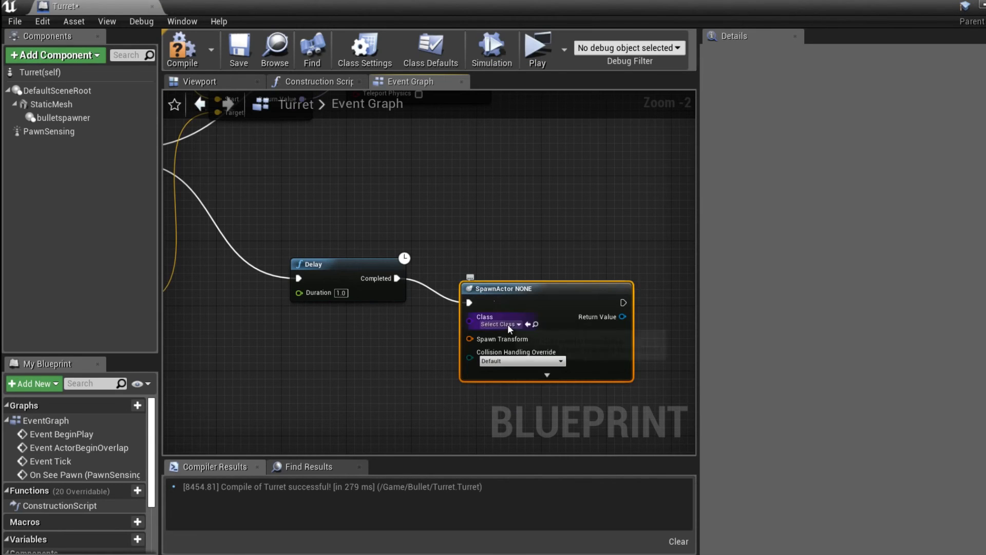
click(497, 324)
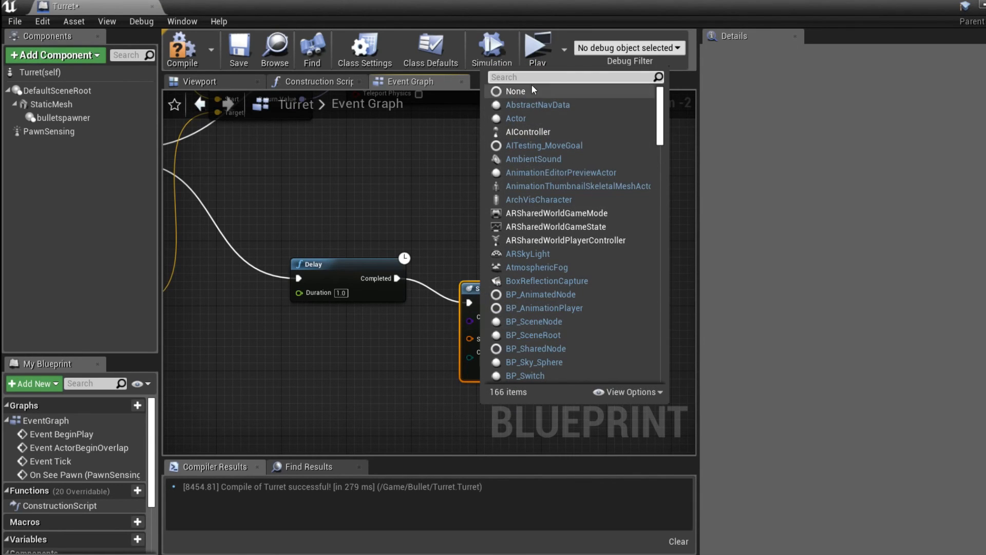
text(bu)
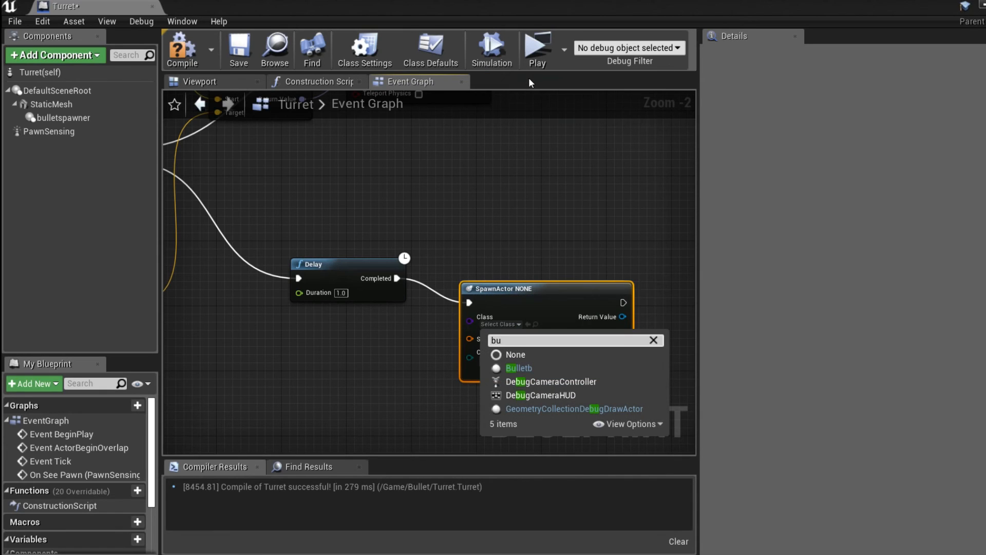
click(518, 368)
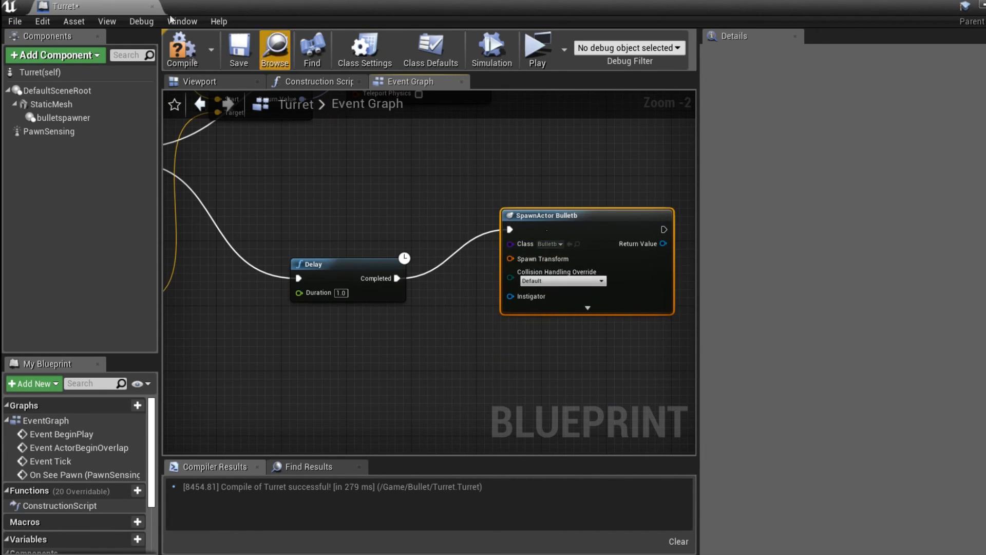
click(181, 49)
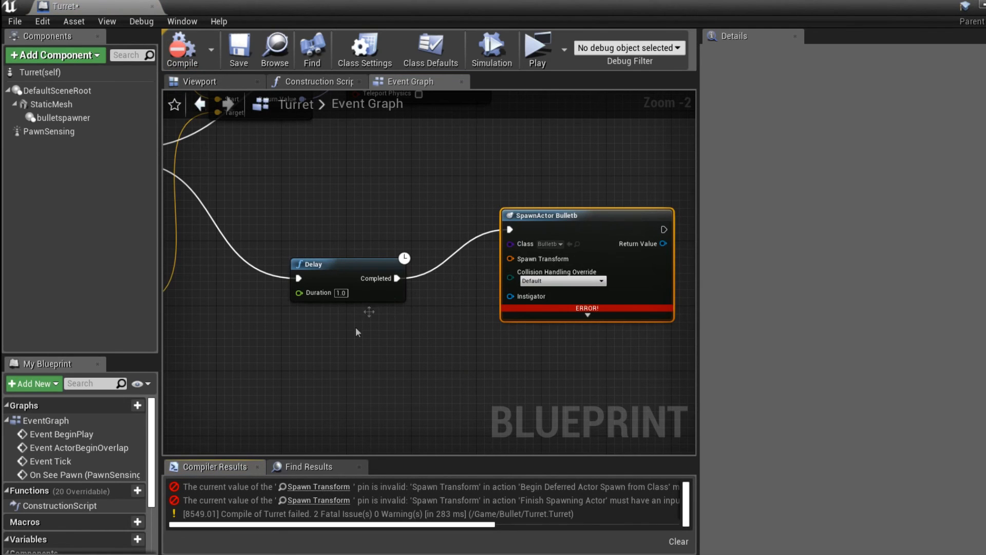
Feed bulletspawner's GetWorldTransform into the Bulletb spawn node's Spawn Transform, then return to the level.
click(62, 117)
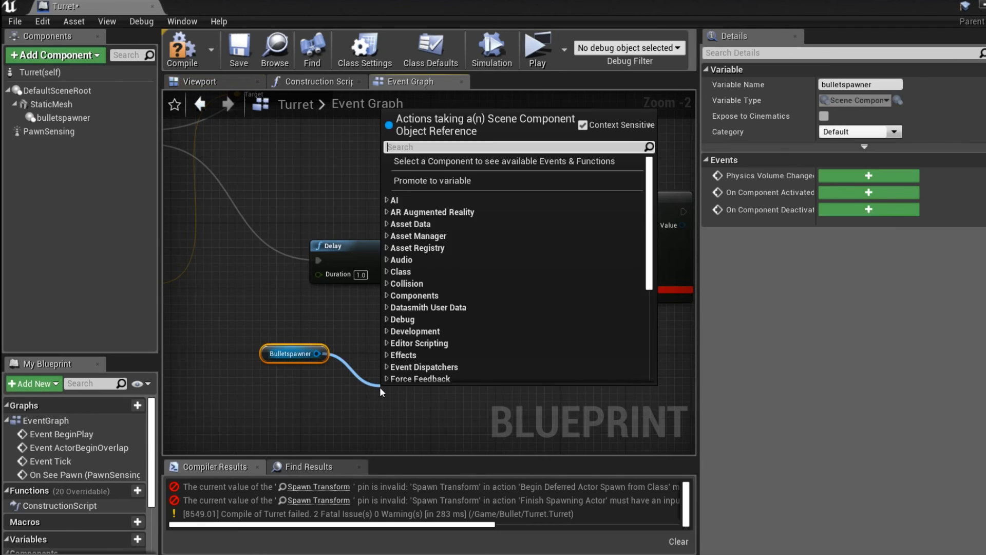
text(get transf)
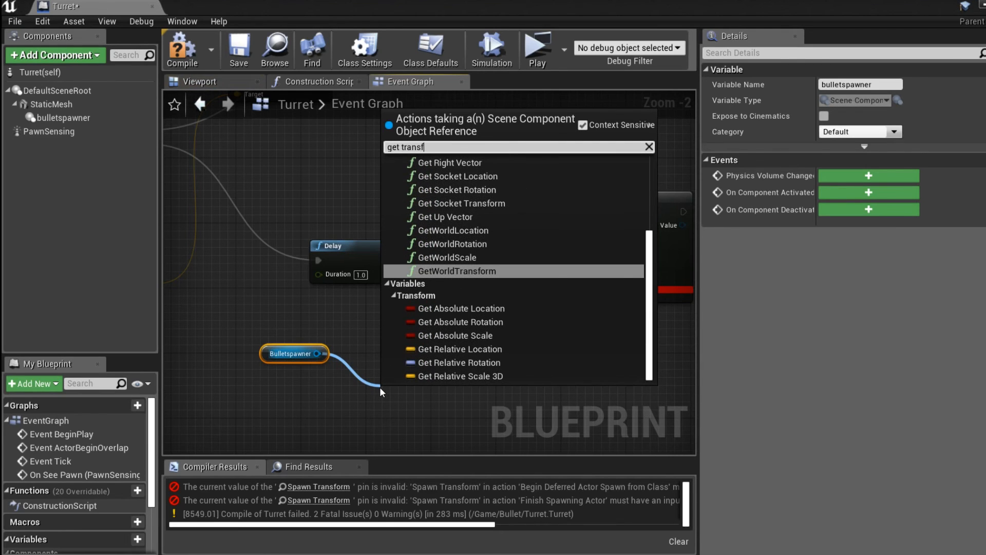
click(457, 271)
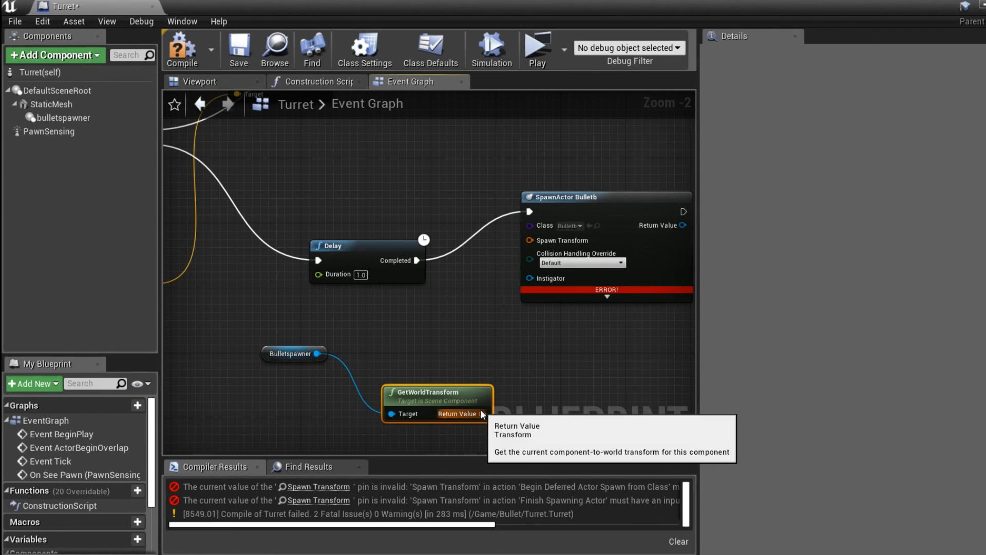
drag(482, 414, 527, 240)
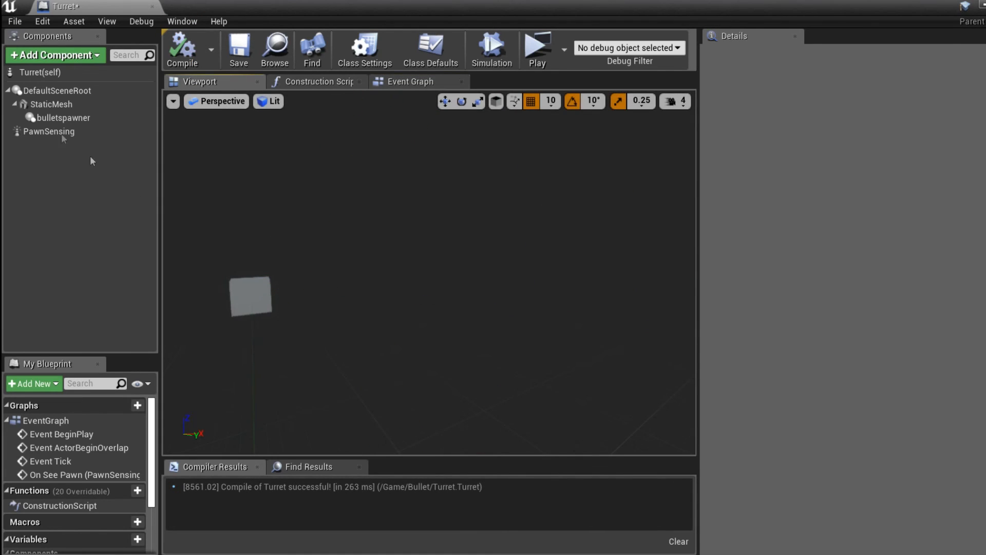
click(64, 118)
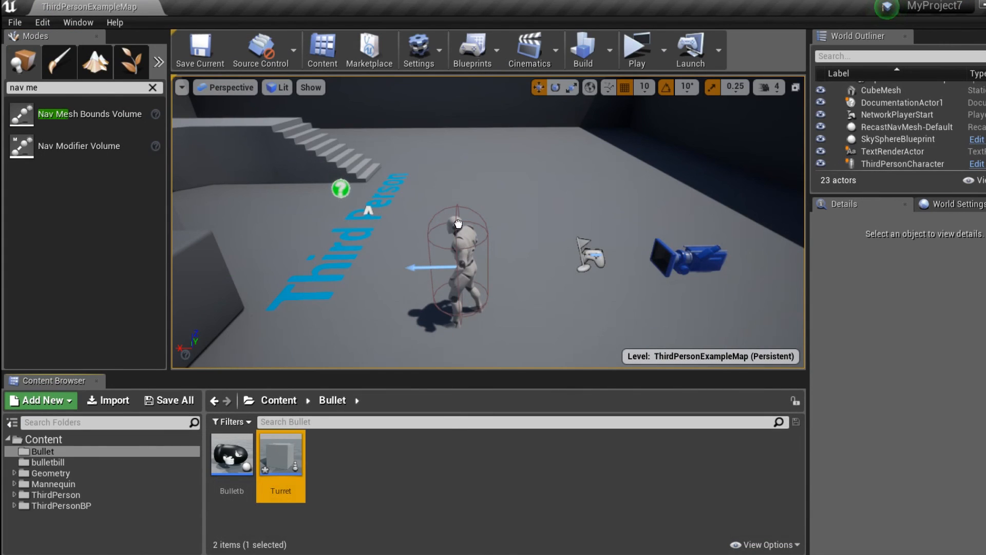
Drop a Turret actor above the floor from the Content Browser and launch Play.
drag(280, 453, 484, 157)
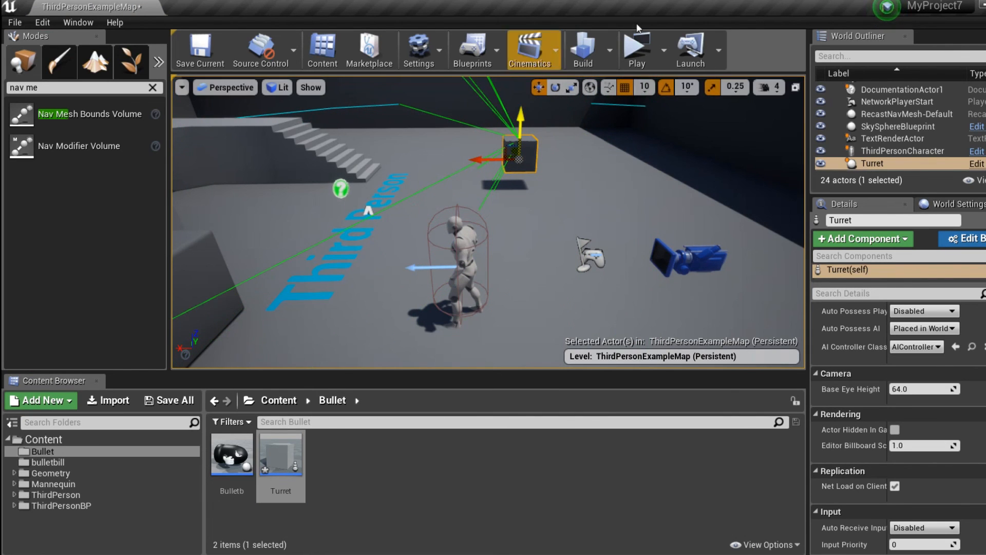
click(634, 48)
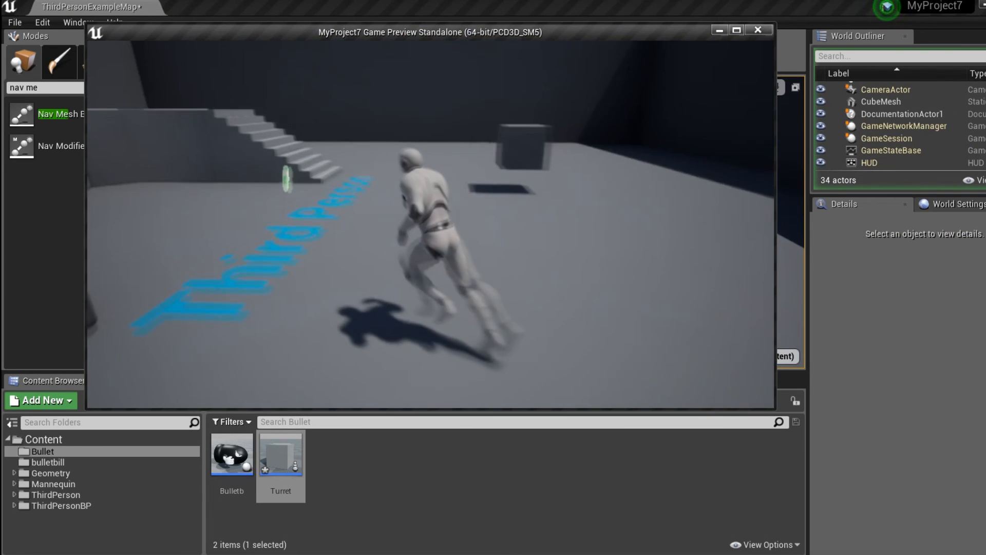